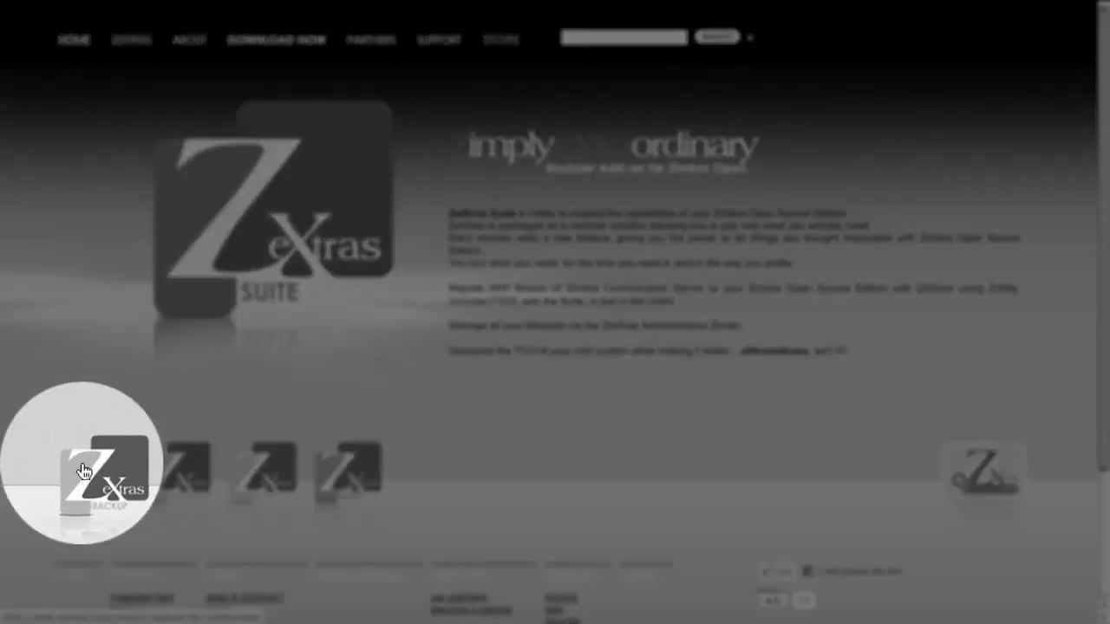
Download the ZeXtras Suite package and unpack zextras_suite-latest.tgz with tar zxvf.
{"action": "left_click", "coordinate": [276, 40]}
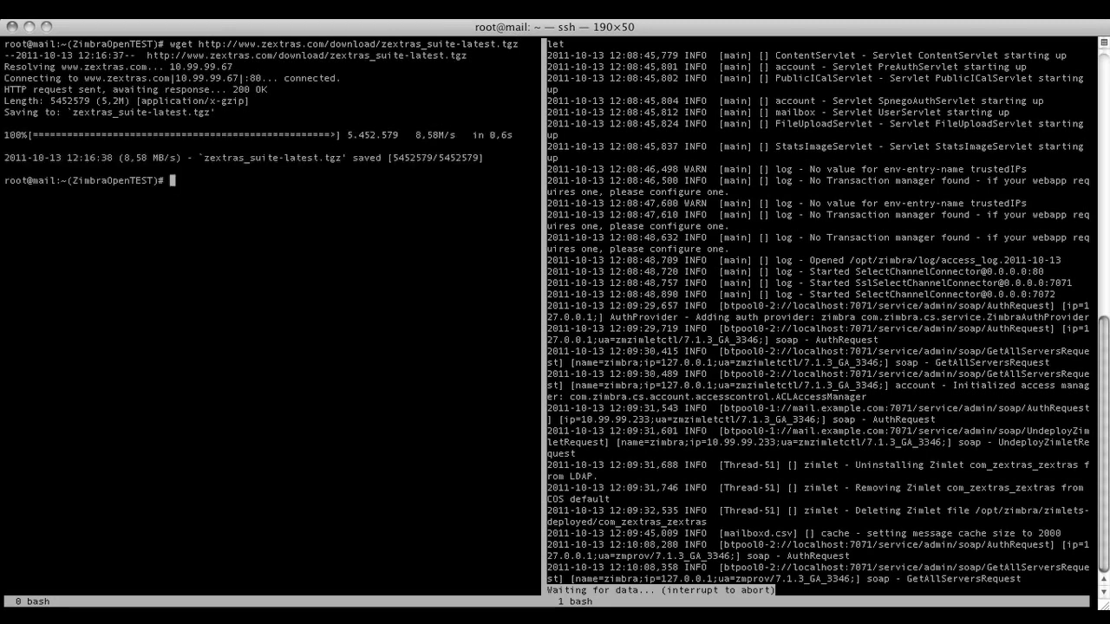
{"action": "type", "text": "tar zxvf zextras_suite-latest.tgz"}
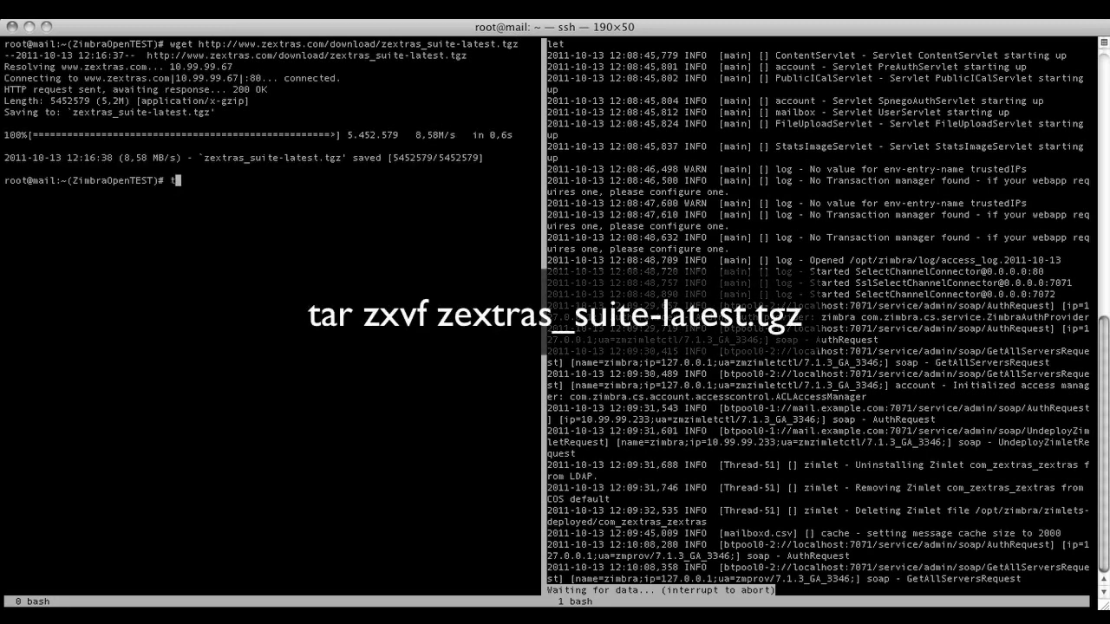
{"action": "type", "text": "ar"}
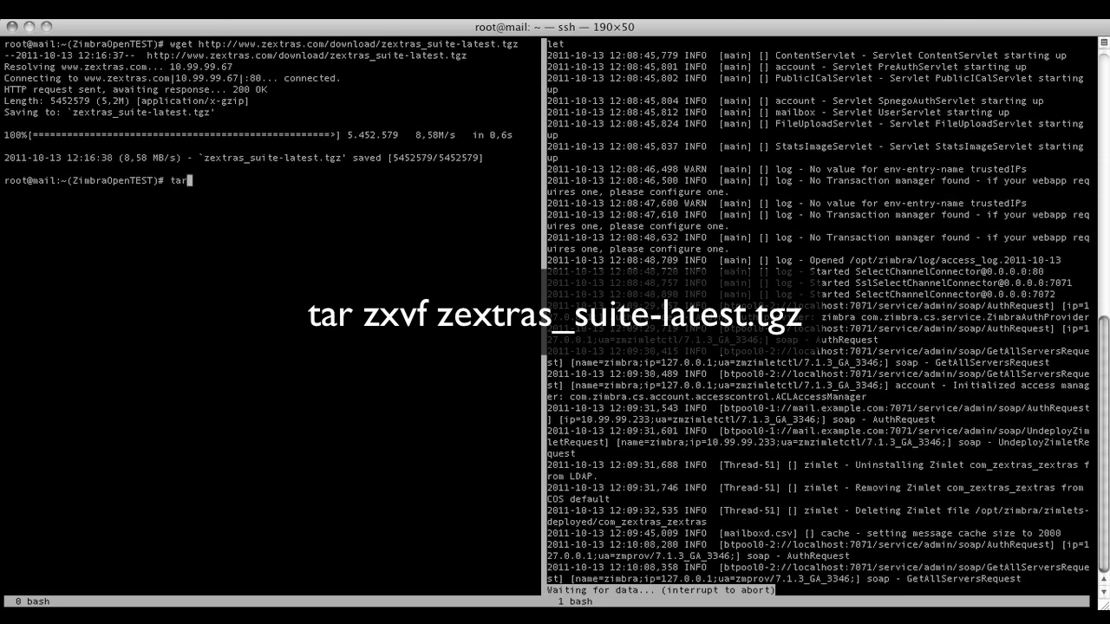
{"action": "type", "text": "zxvf z"}
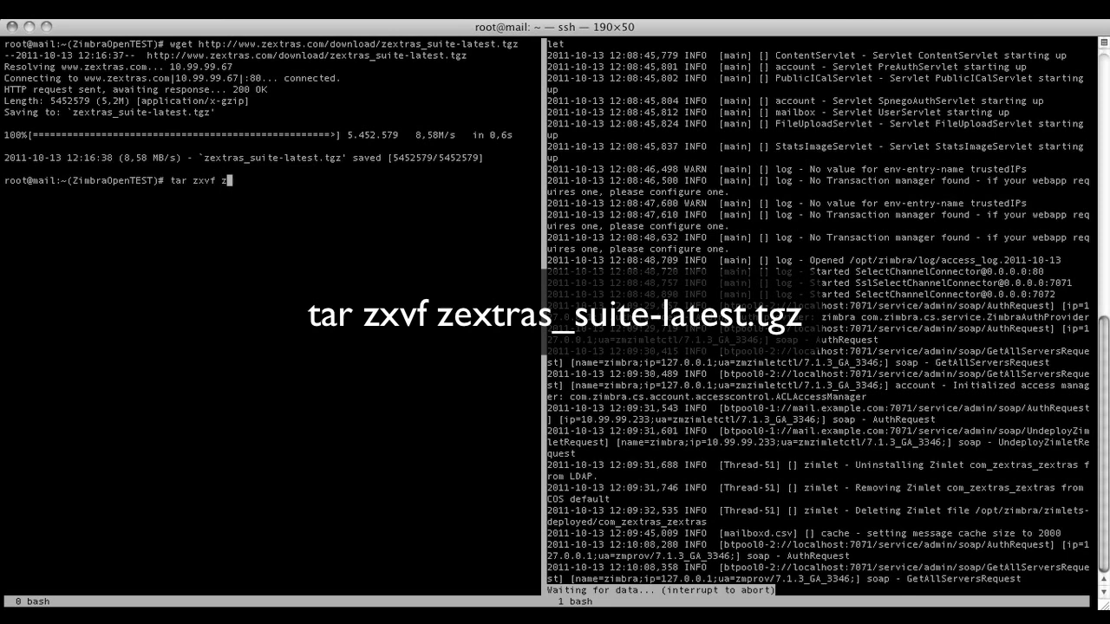
{"action": "type", "text": "extras"}
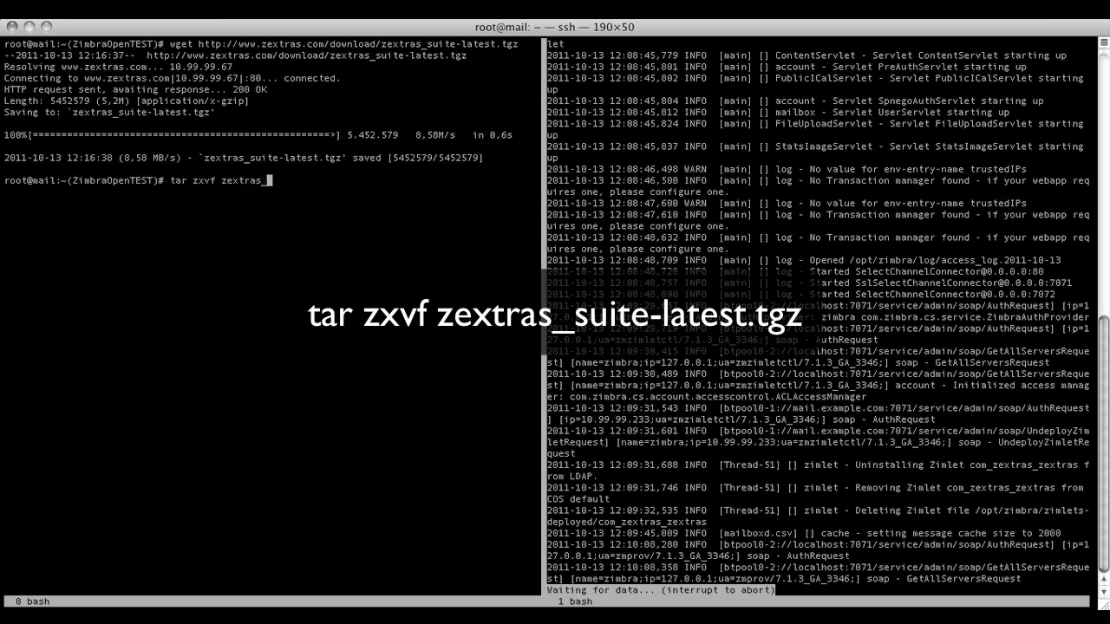
{"action": "type", "text": "_suite-latest.tgz"}
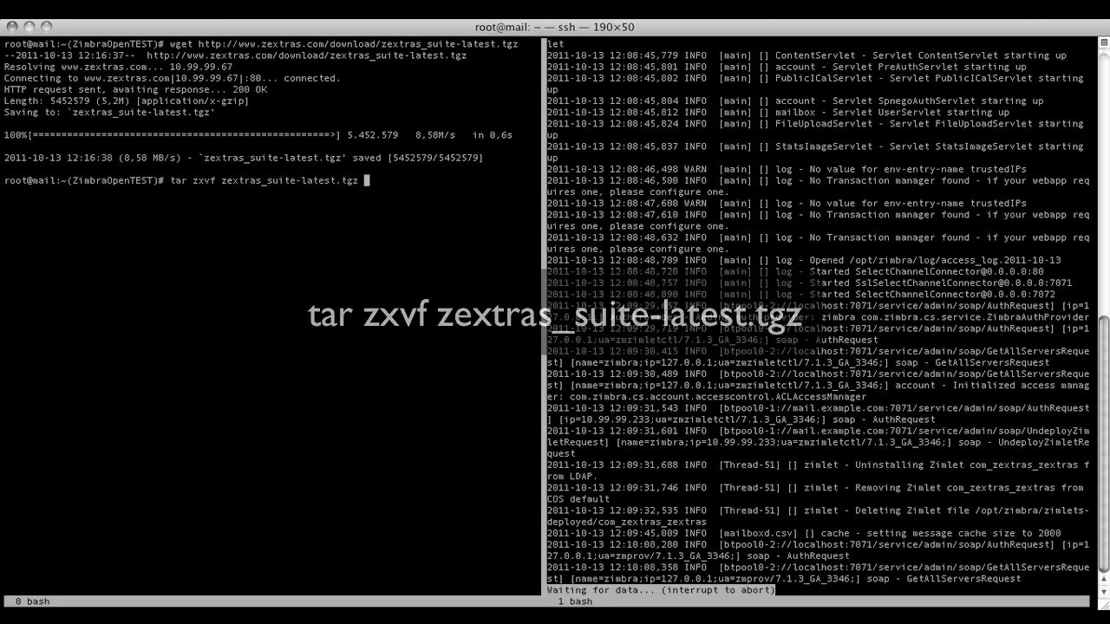
{"action": "key", "text": "Return"}
{"action": "type", "text": "cd"}
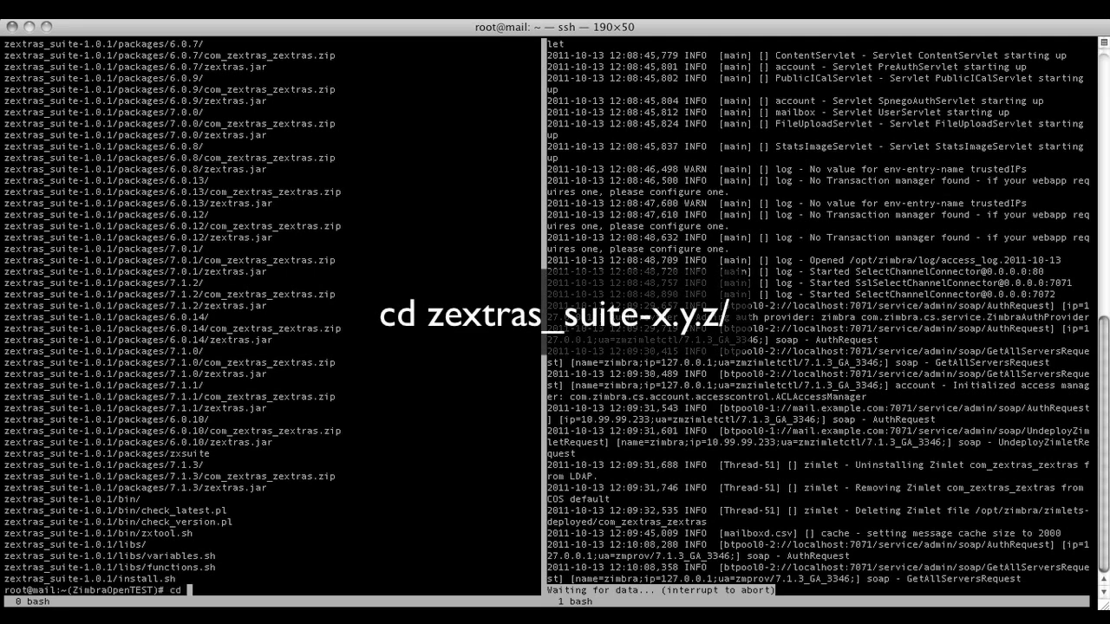
Move into the extracted zextras_suite-1.0.1 directory.
{"action": "type", "text": "zextr"}
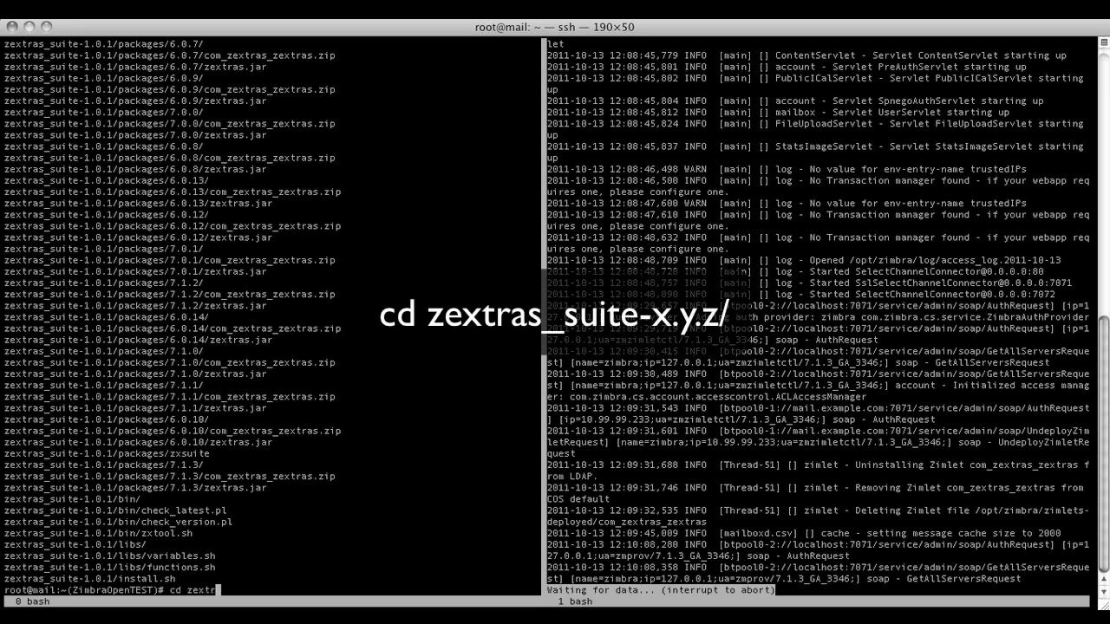
{"action": "type", "text": "as_suit"}
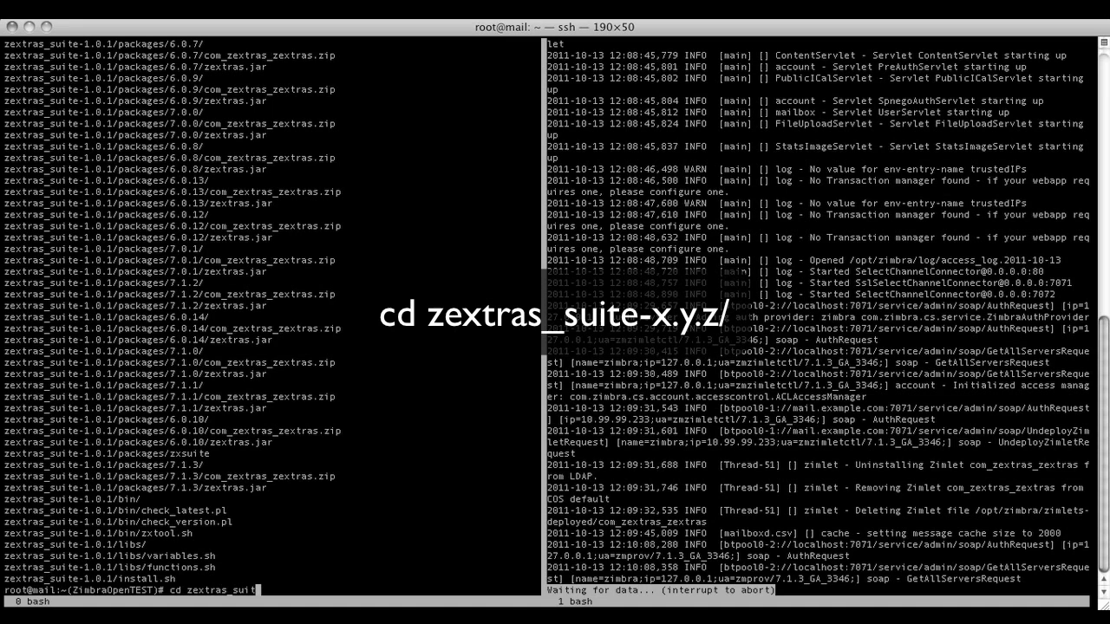
{"action": "type", "text": "e-1.0.1"}
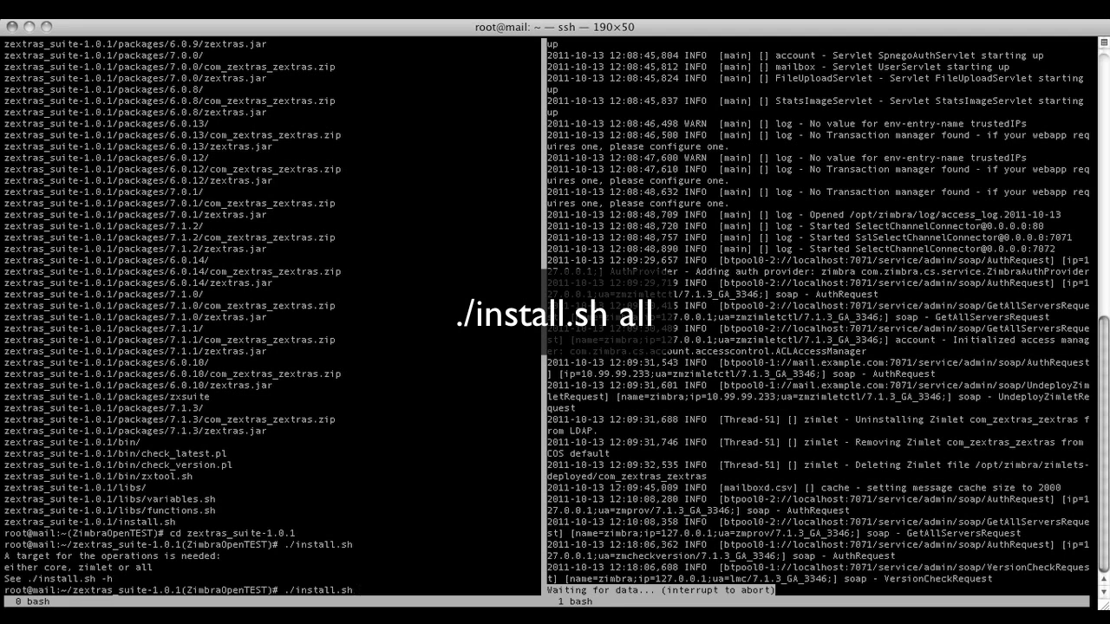
Run ./install.sh all so the installer checks Zimbra 7.1.3 and prompts for the license.
{"action": "type", "text": "all"}
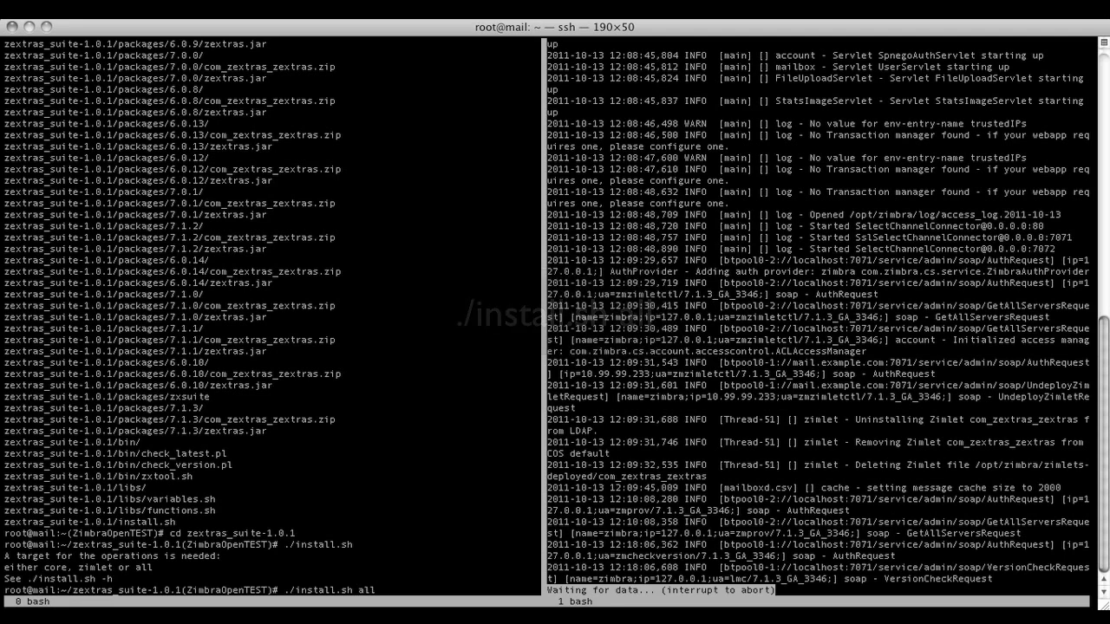
{"action": "key", "text": "Return"}
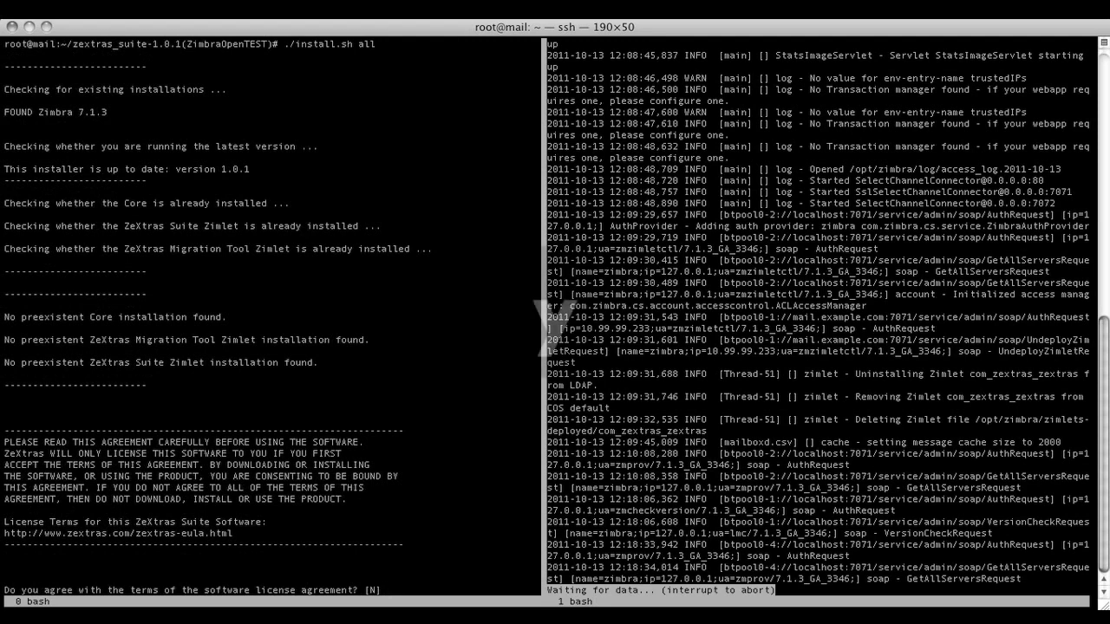
Answer y to accept the license and stop Zimbra, letting the ZeXtras Core install complete.
{"action": "type", "text": "y"}
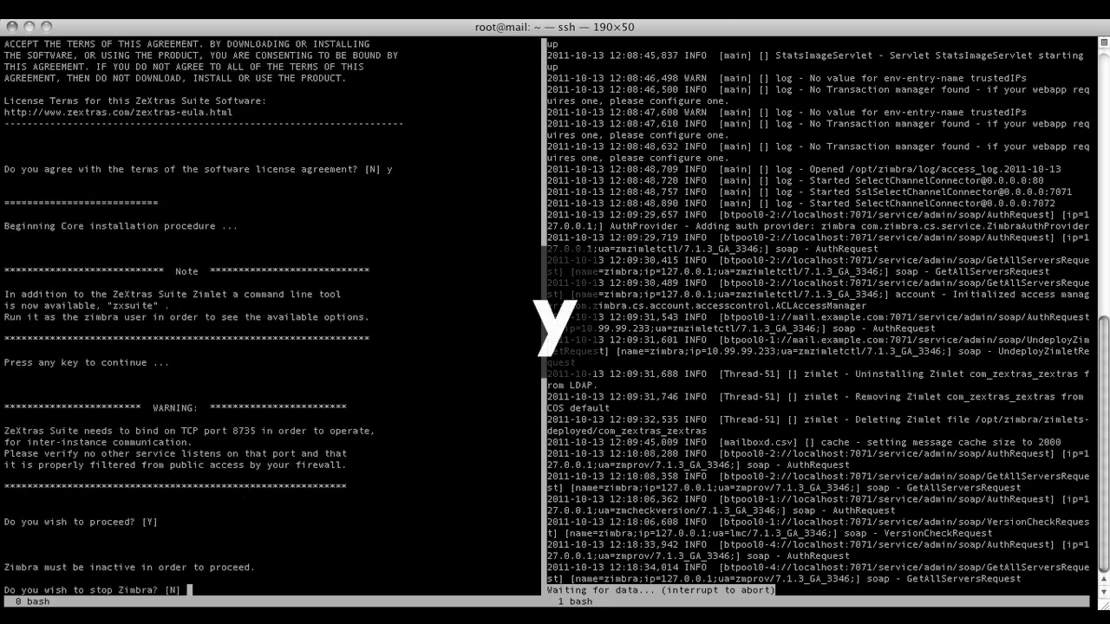
{"action": "type", "text": "y"}
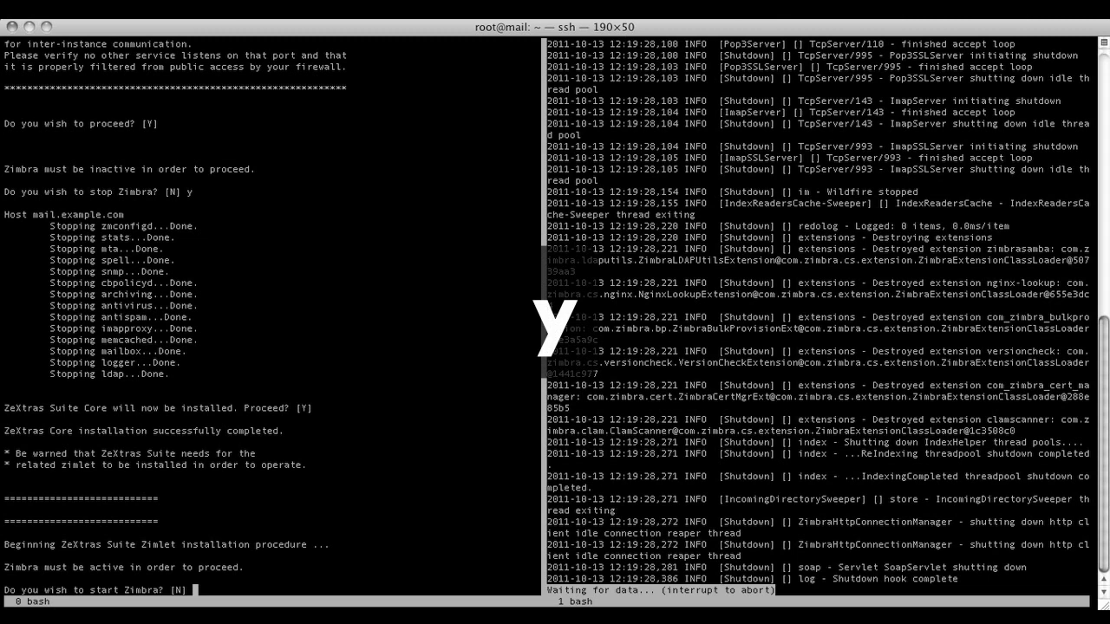
Answer y to restart Zimbra, then confirm deploying the ZeXtras Suite Zimlet.
{"action": "type", "text": "y"}
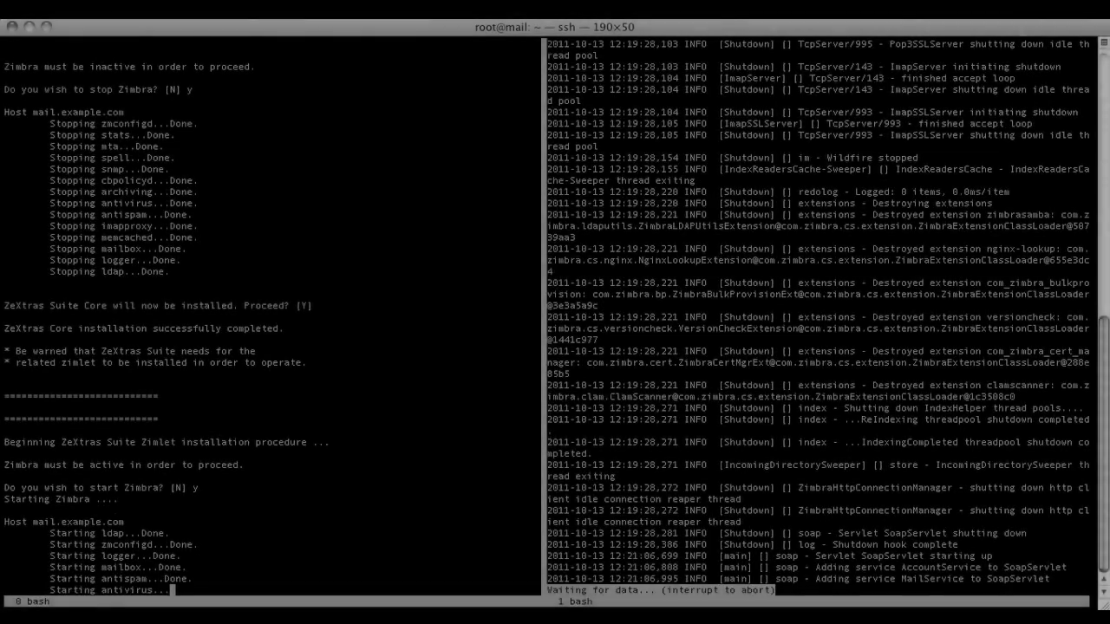
{"action": "scroll", "scroll_direction": "down", "scroll_amount": 3}
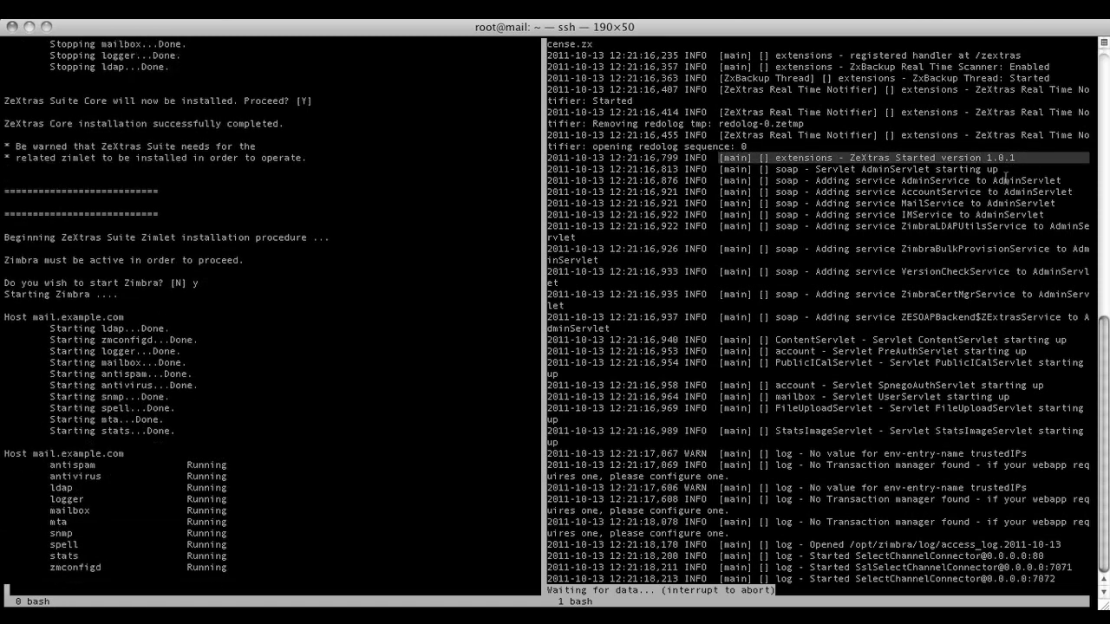
{"action": "key", "text": "Return"}
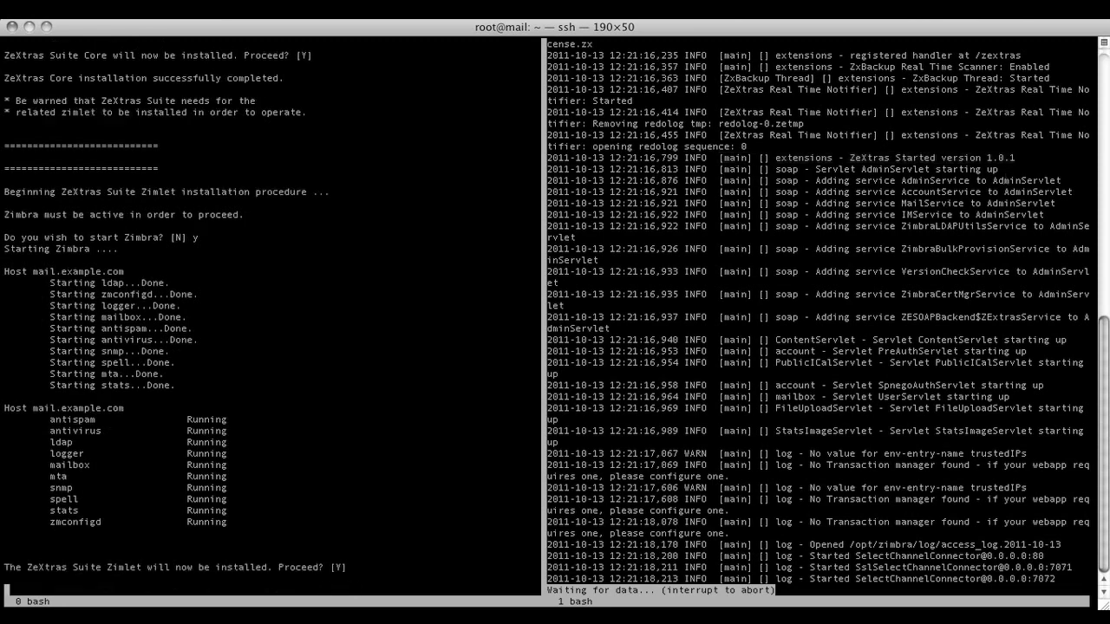
{"action": "key", "text": "Return"}
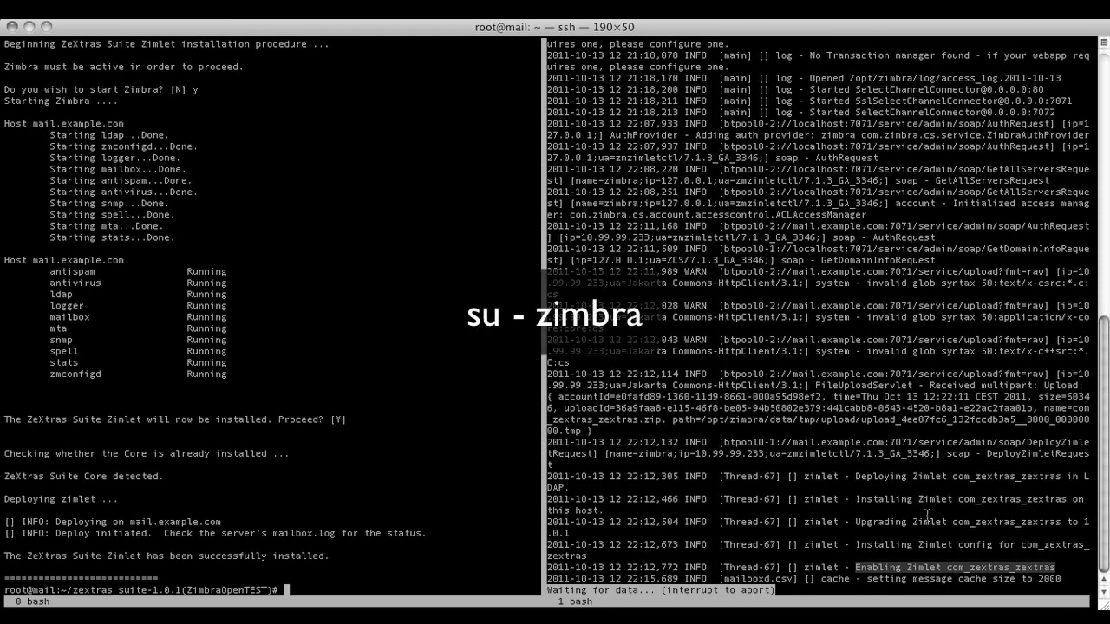
As the zimbra user, run zxsuite help and zxsuite core getVersion.
{"action": "type", "text": "su - zimbra"}
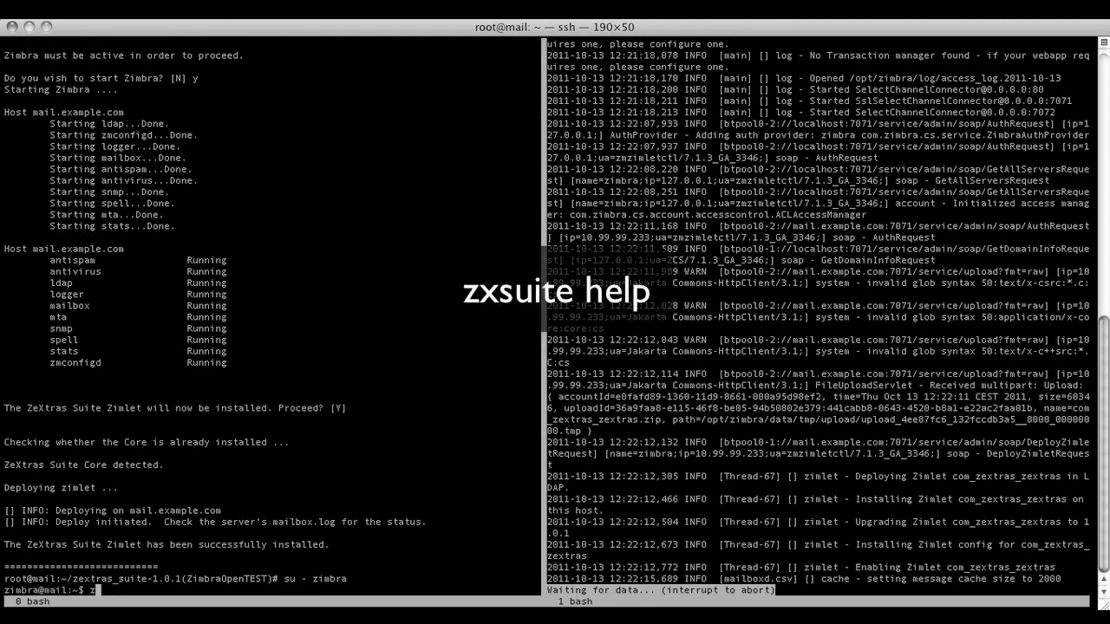
{"action": "type", "text": "xsuite core getV"}
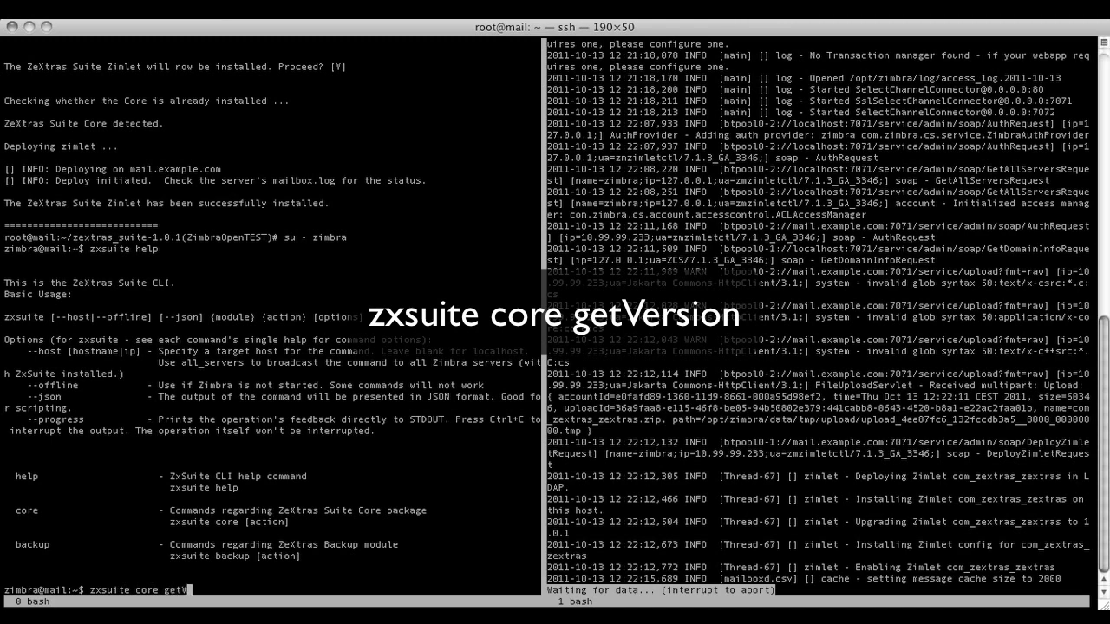
{"action": "type", "text": "ersion"}
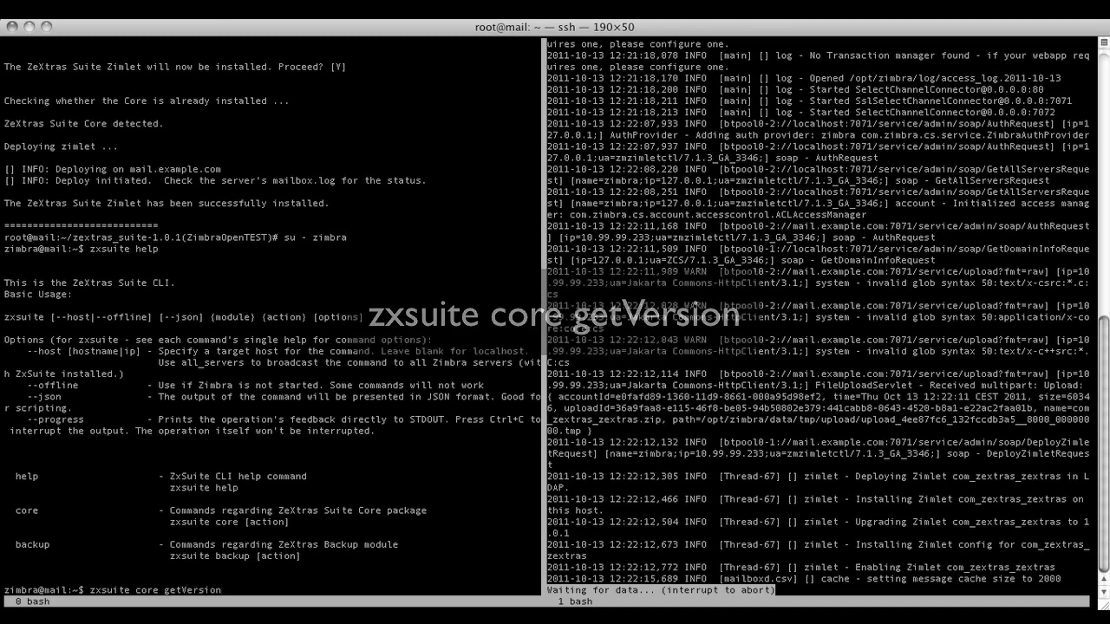
{"action": "key", "text": "Return"}
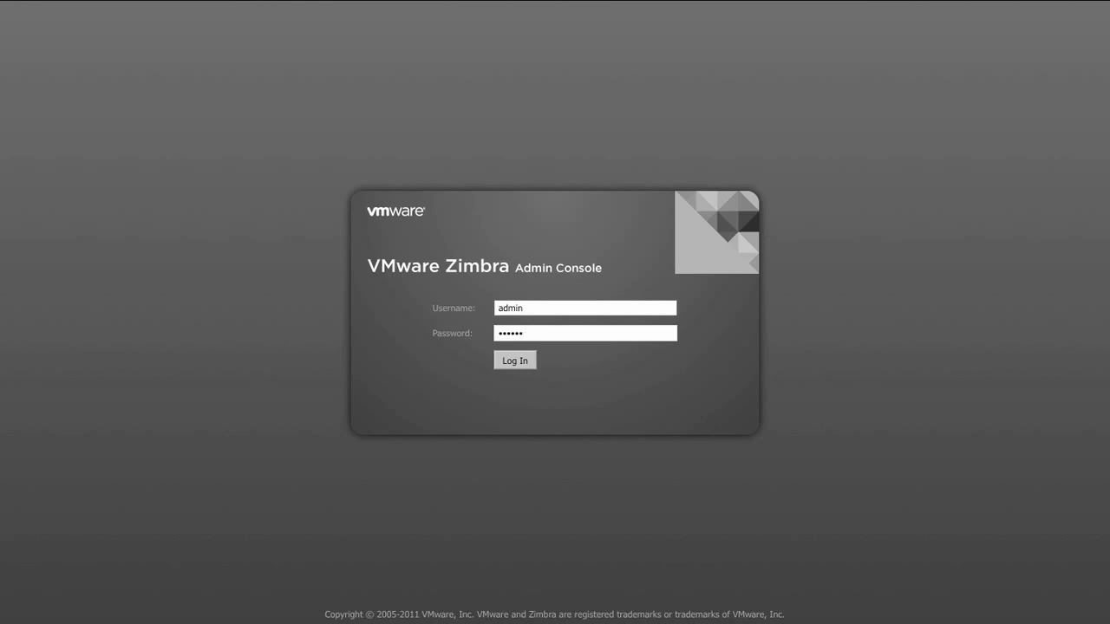
Log in as admin and view the ZeXtras Core page showing license and version 1.0.1.
{"action": "left_click", "coordinate": [514, 359]}
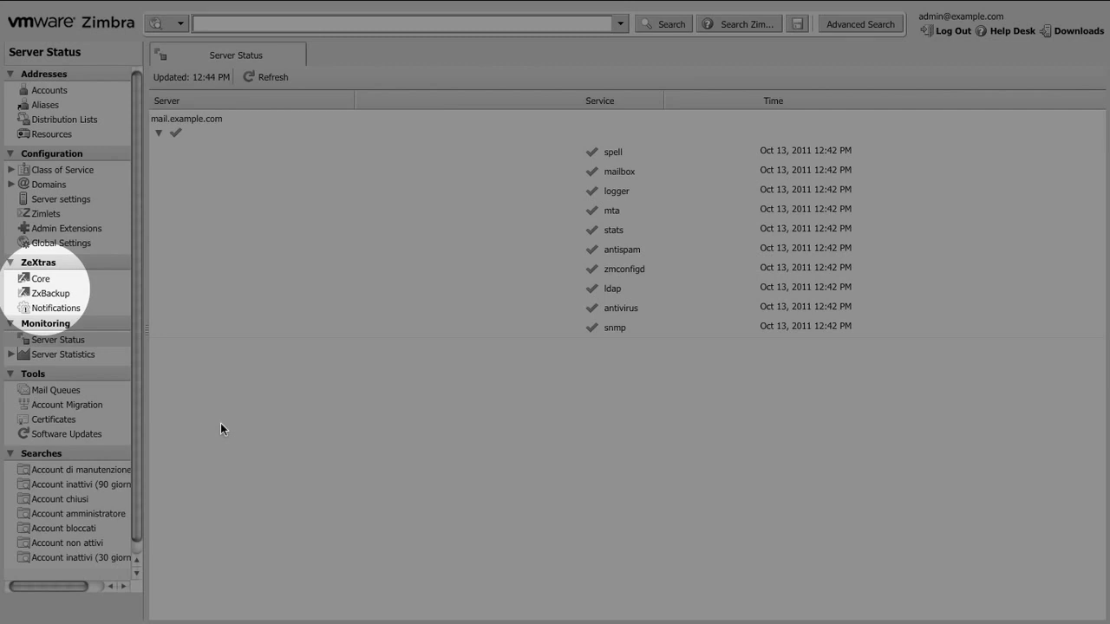
{"action": "mouse_move", "coordinate": [130, 350]}
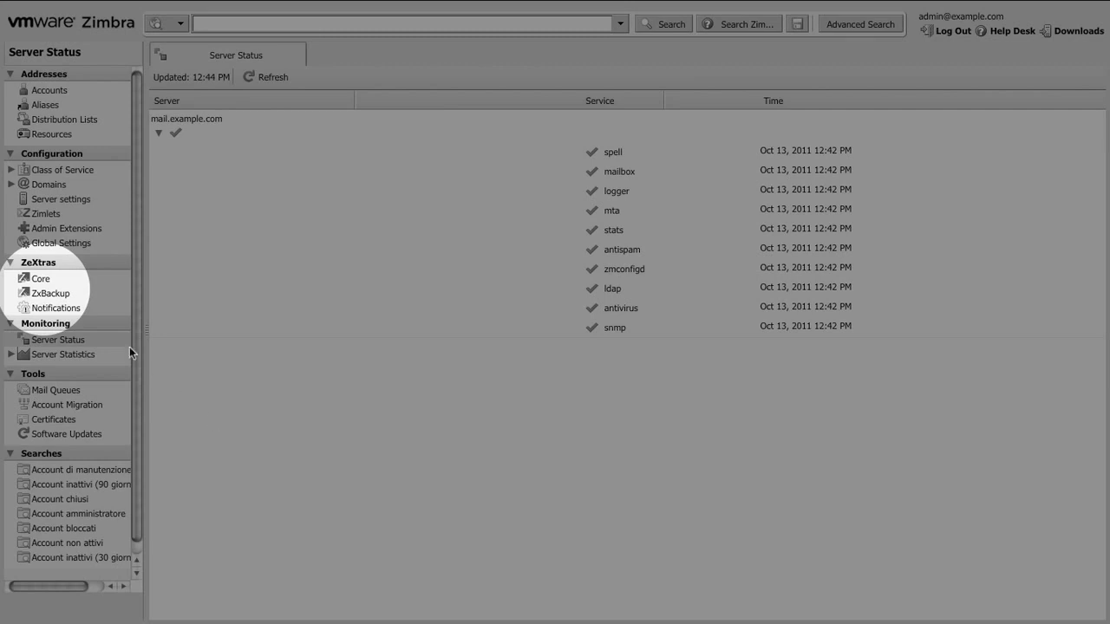
{"action": "left_click", "coordinate": [40, 277]}
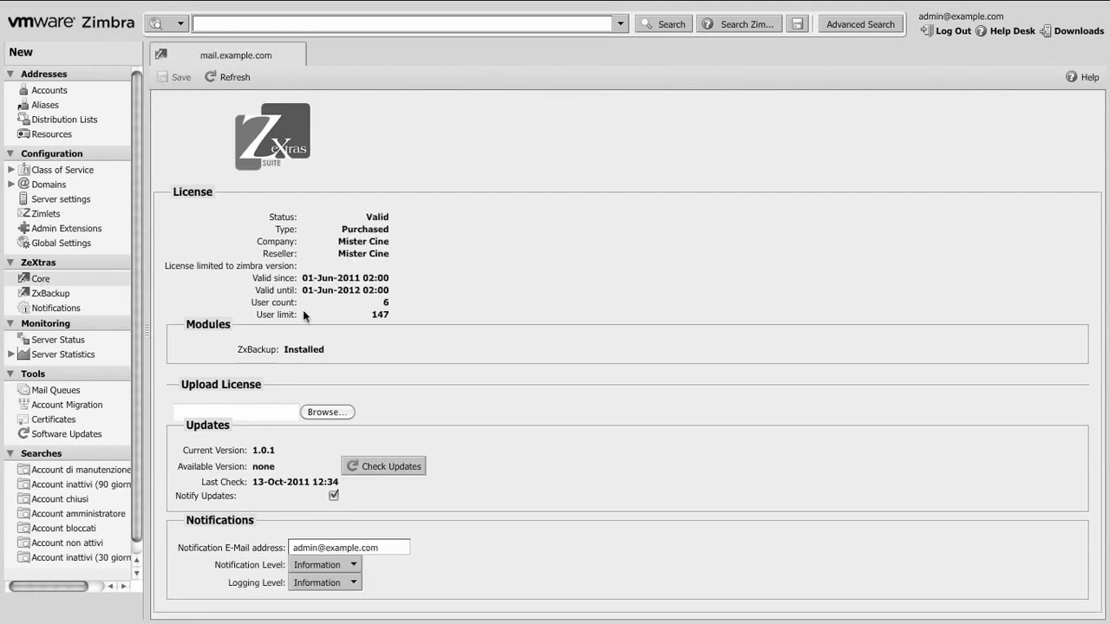
{"action": "mouse_move", "coordinate": [482, 316]}
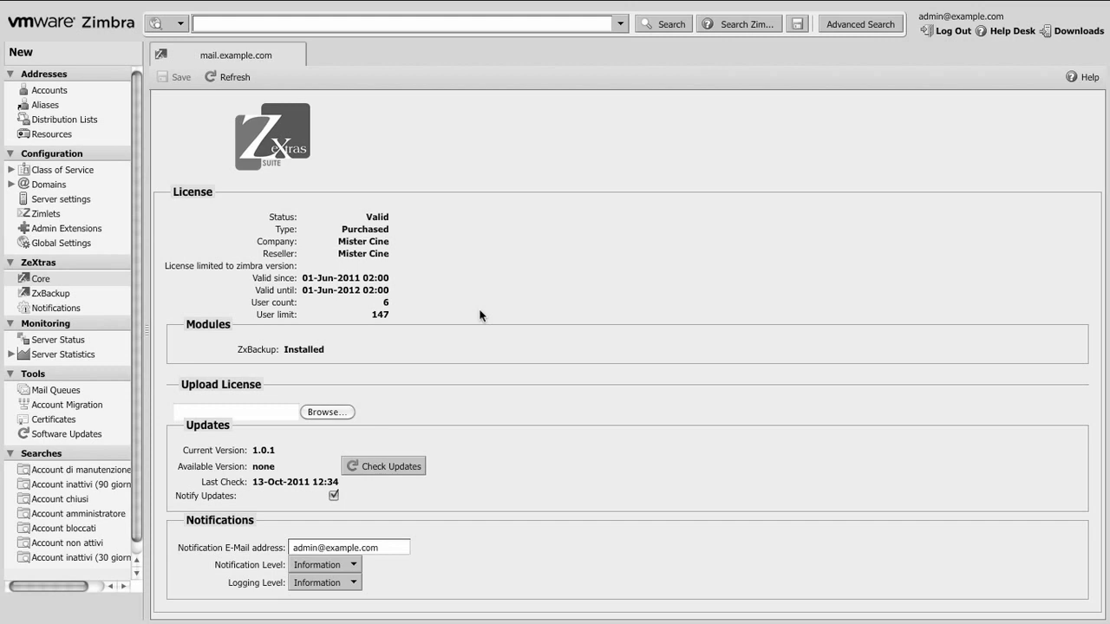
{"action": "mouse_move", "coordinate": [514, 421]}
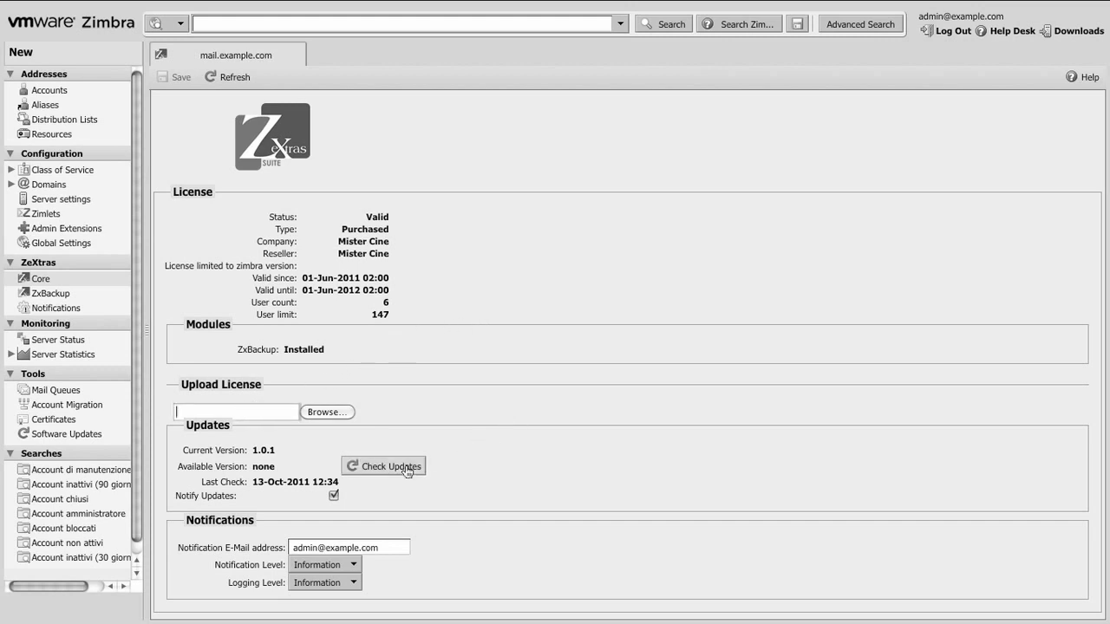
{"action": "mouse_move", "coordinate": [487, 483]}
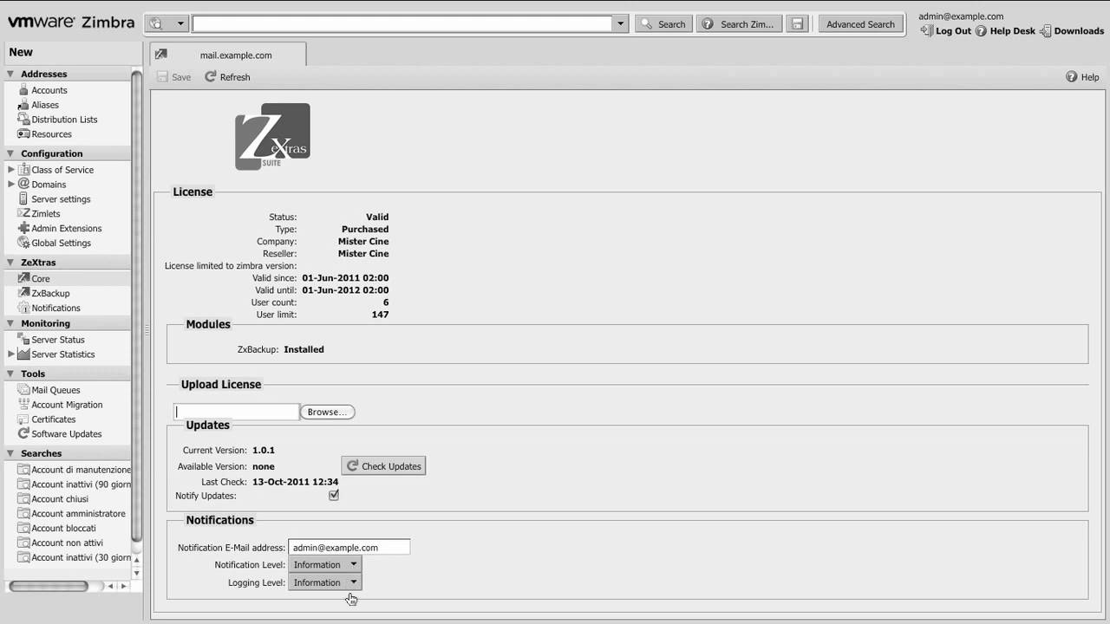
Review the Logging Level choices and leave it on Information after the update check.
{"action": "left_click", "coordinate": [351, 600]}
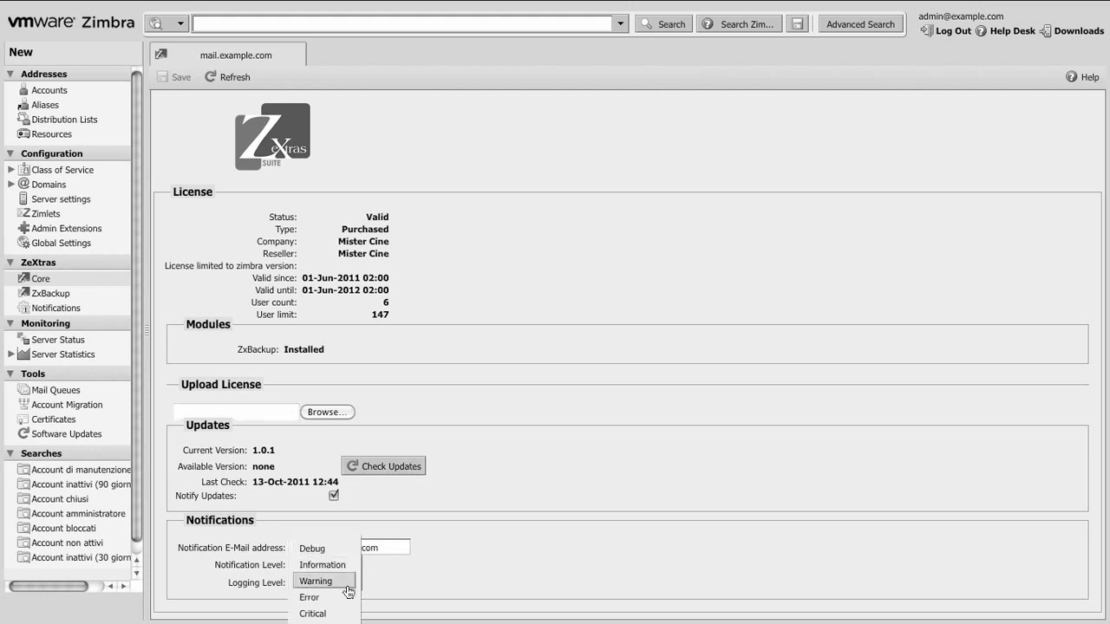
{"action": "left_click", "coordinate": [319, 565]}
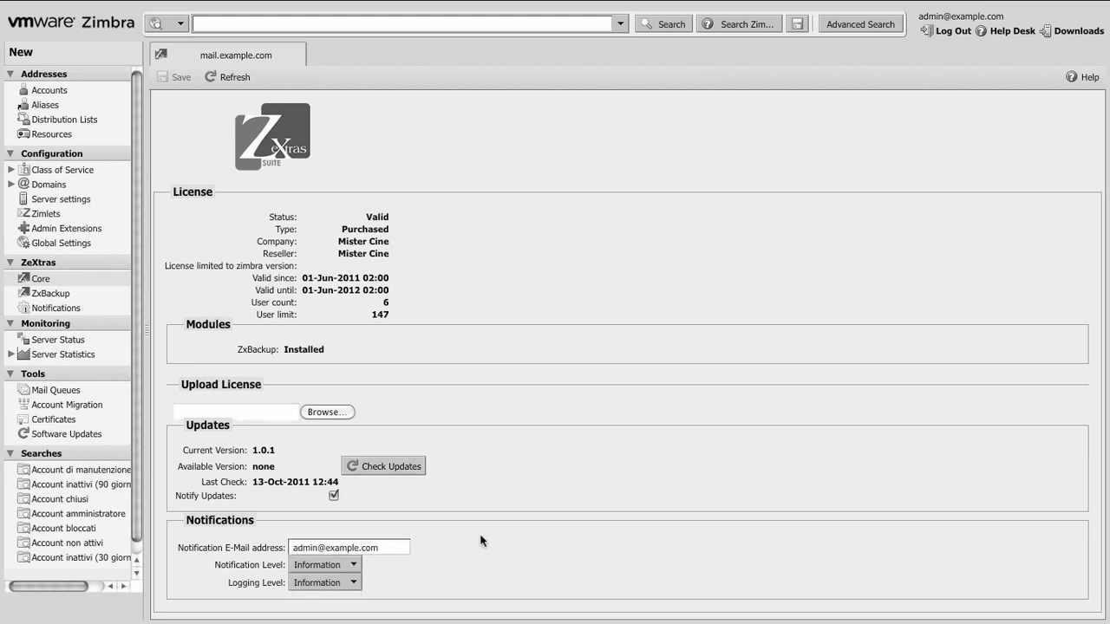
{"action": "mouse_move", "coordinate": [440, 447]}
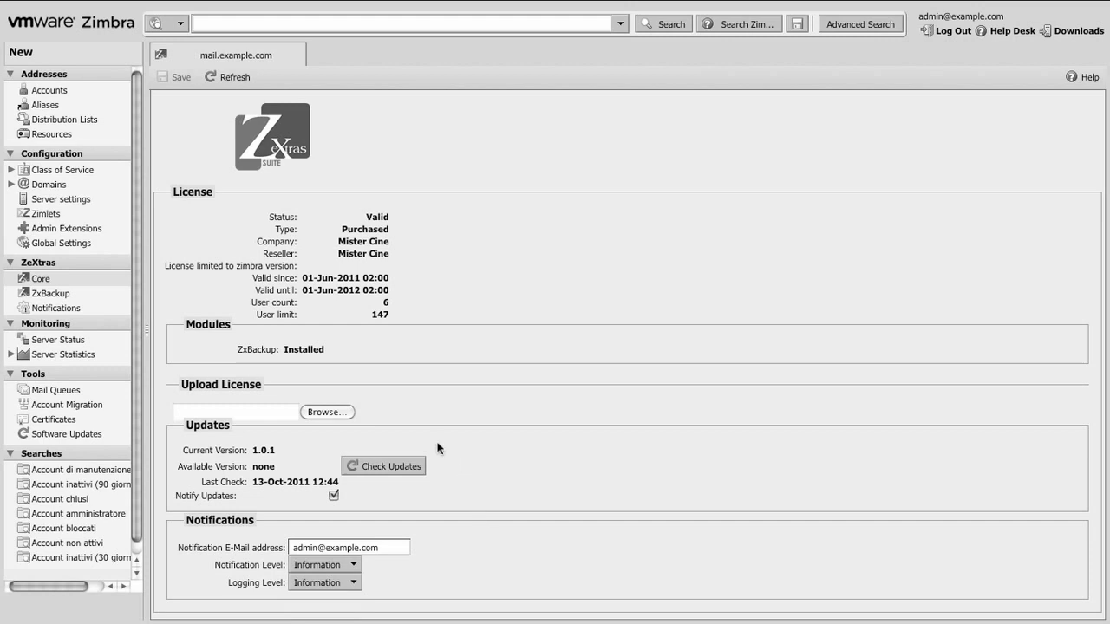
{"action": "mouse_move", "coordinate": [97, 308]}
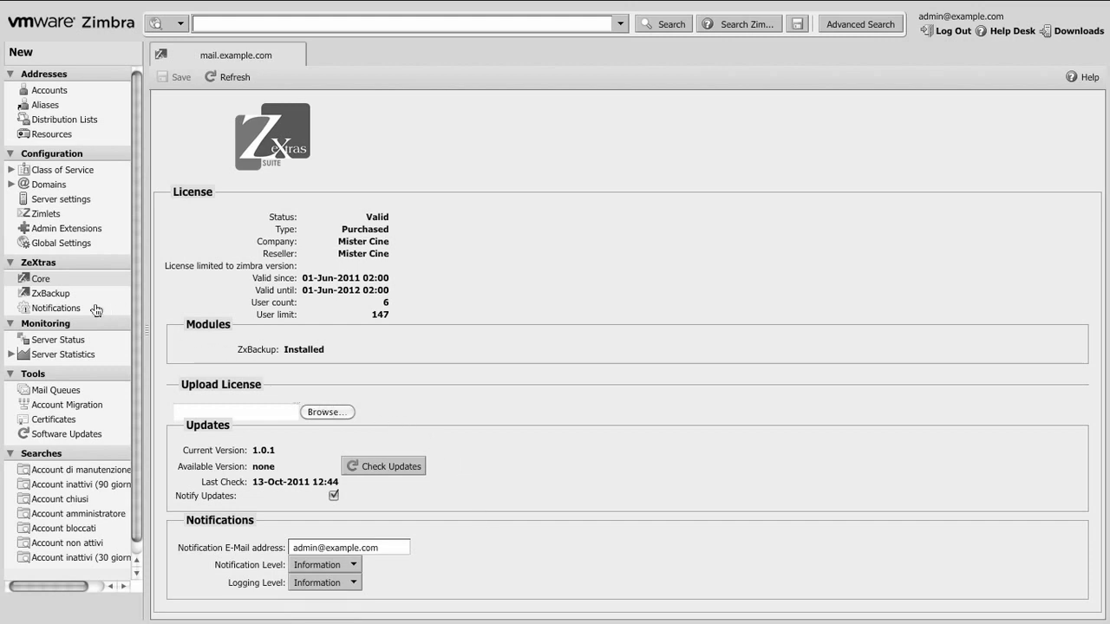
{"action": "mouse_move", "coordinate": [52, 293]}
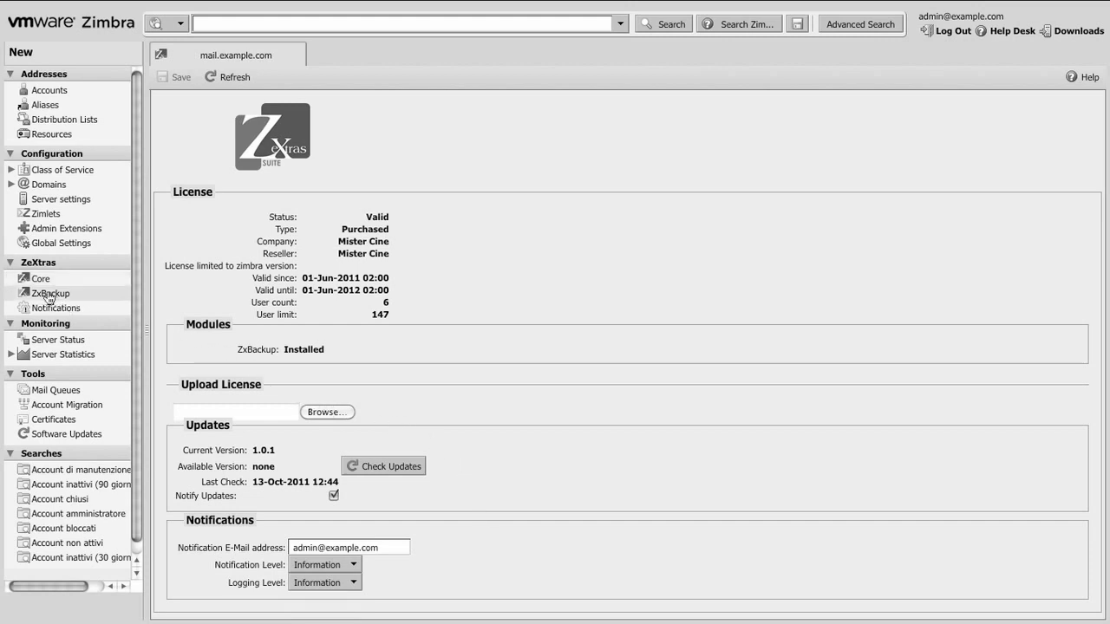
On the ZxBackup page, run a full scan now and refresh to show Last Full Scan 13-Oct-2011 12:45.
{"action": "left_click", "coordinate": [50, 293]}
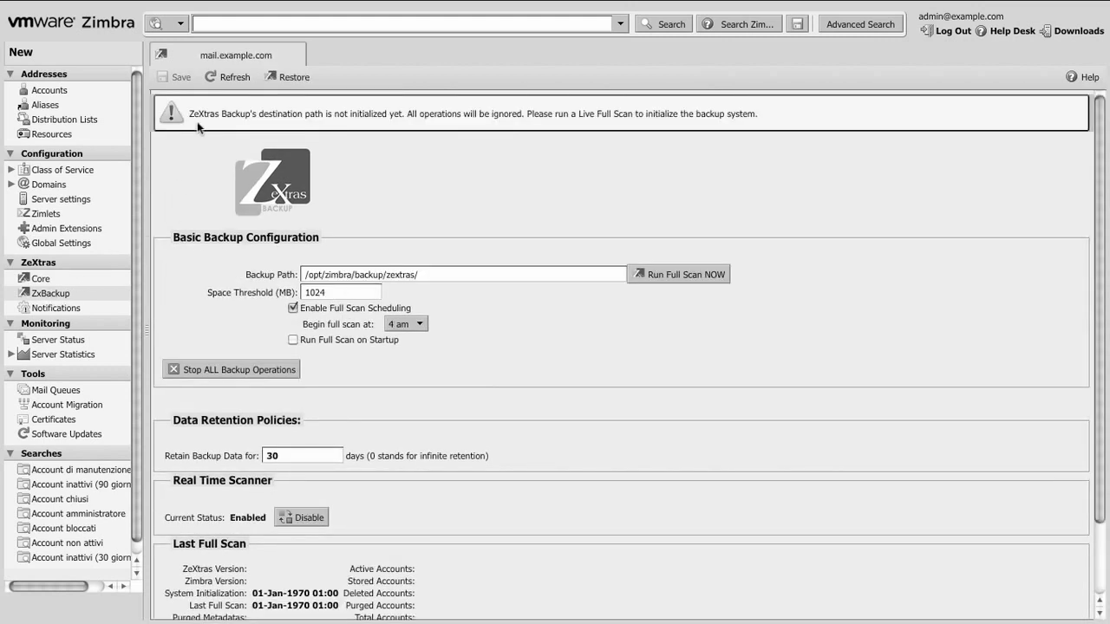
{"action": "mouse_move", "coordinate": [788, 128]}
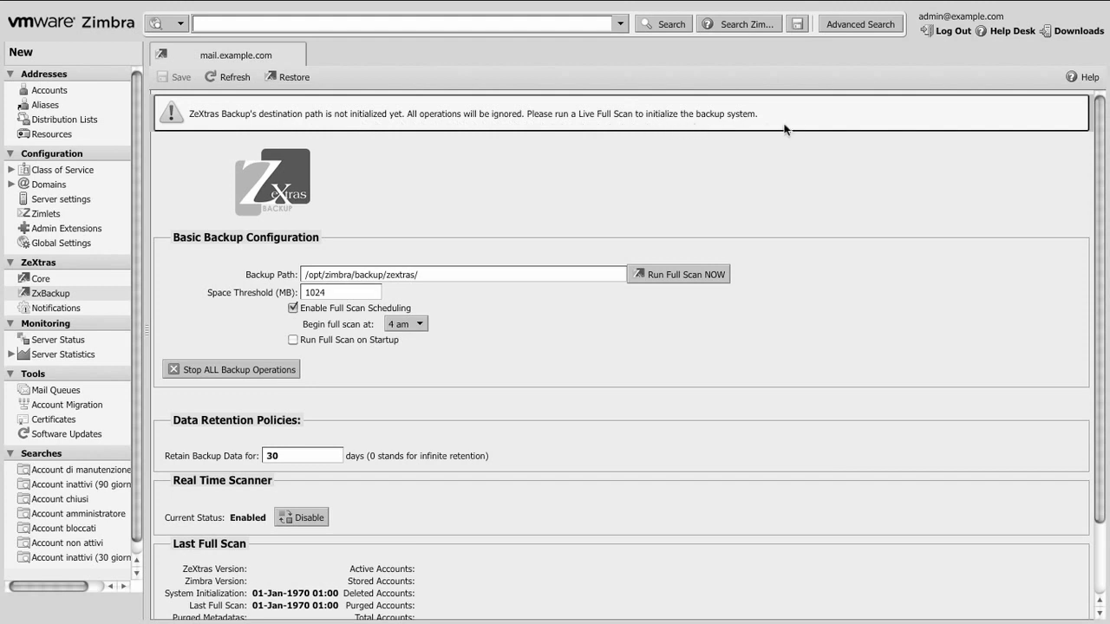
{"action": "mouse_move", "coordinate": [700, 312]}
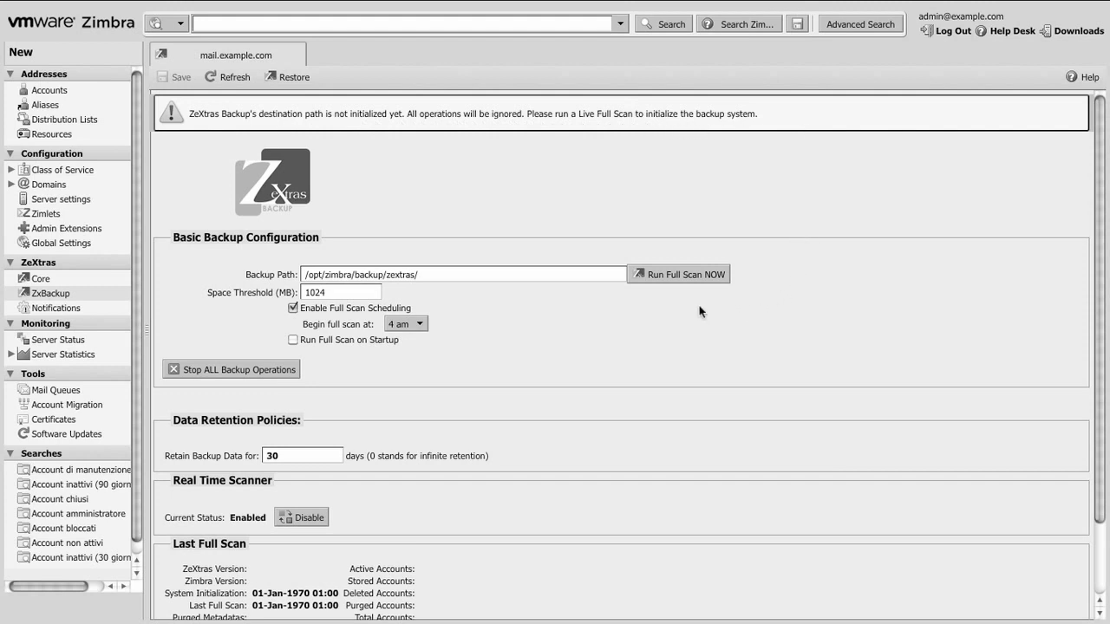
{"action": "mouse_move", "coordinate": [666, 286]}
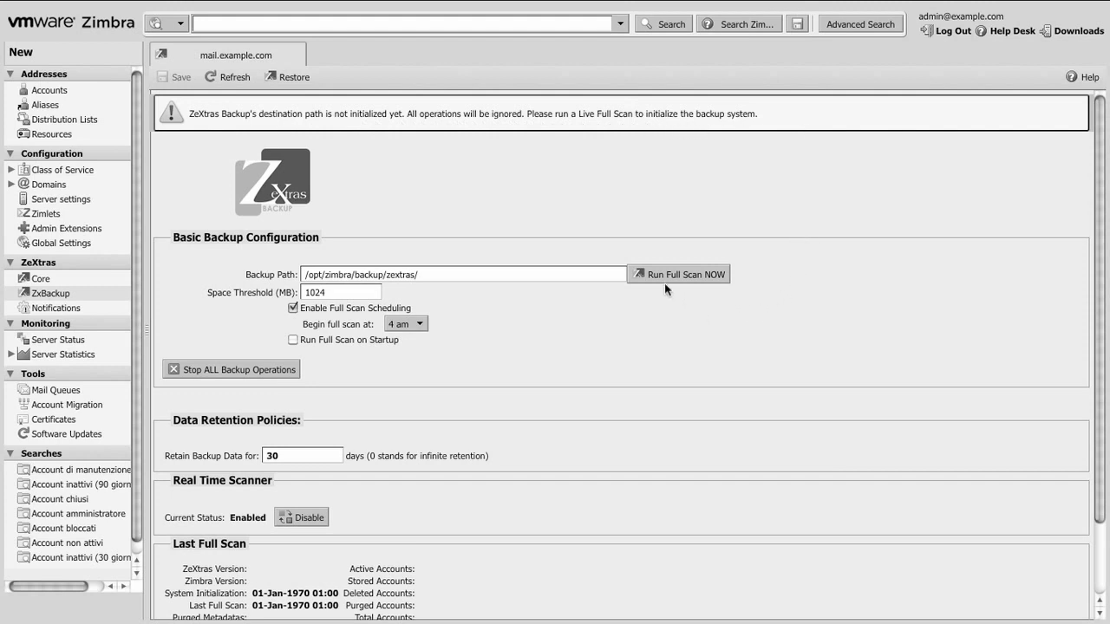
{"action": "mouse_move", "coordinate": [664, 285]}
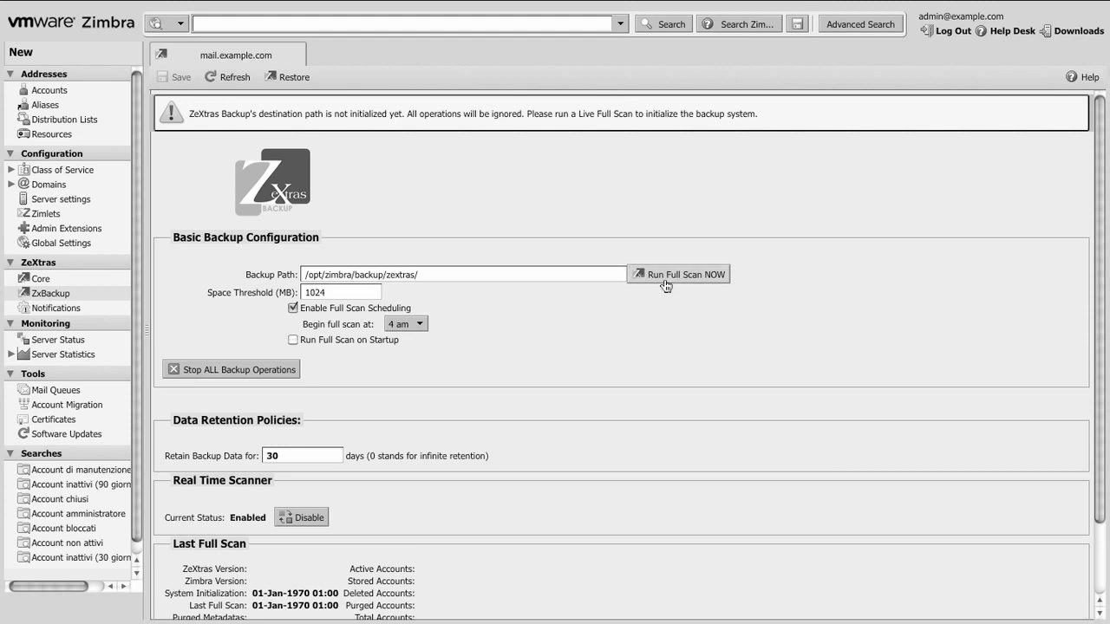
{"action": "left_click", "coordinate": [678, 274]}
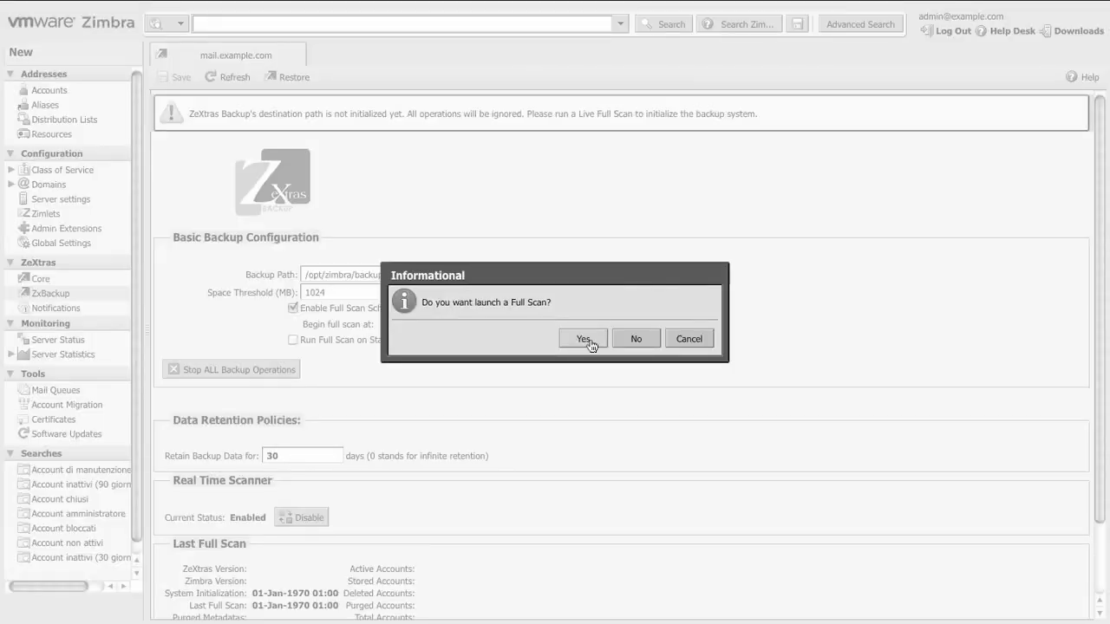
{"action": "left_click", "coordinate": [583, 338]}
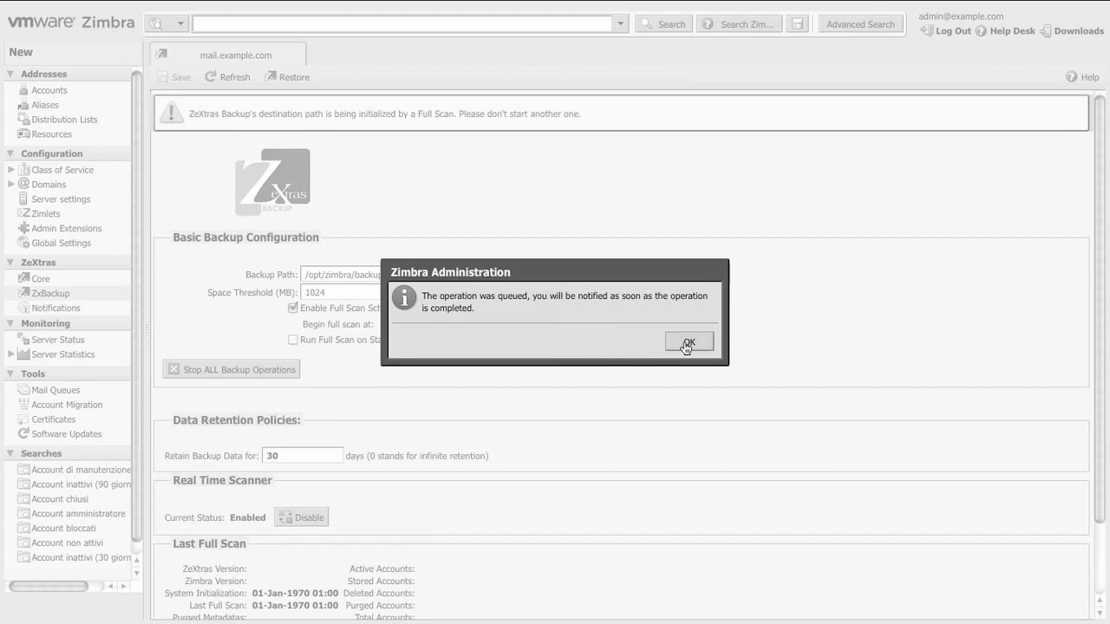
{"action": "left_click", "coordinate": [690, 342]}
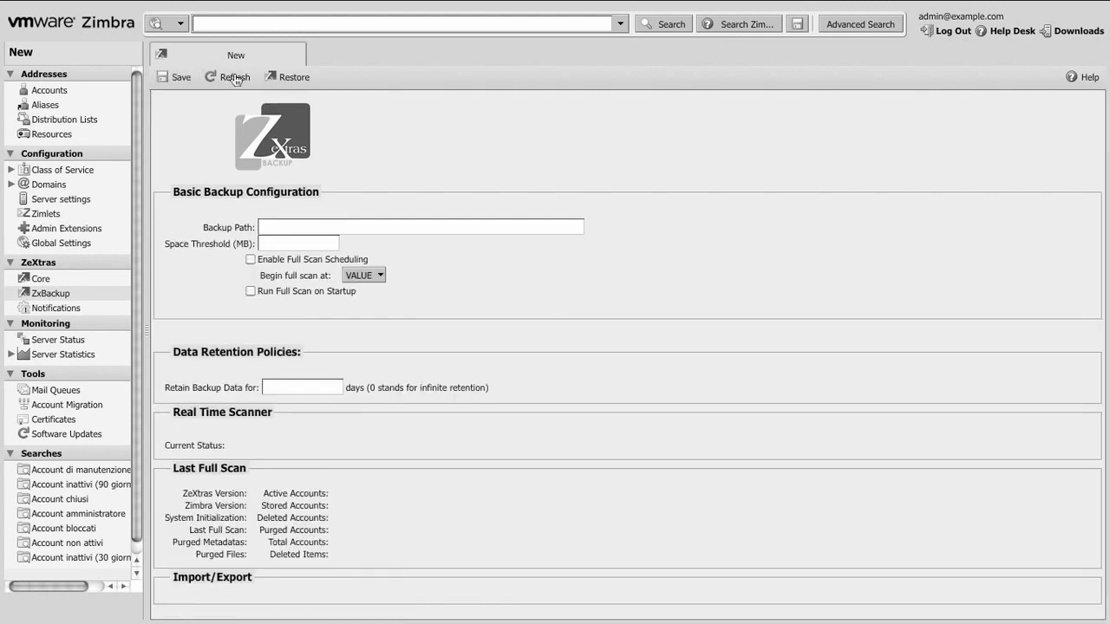
{"action": "left_click", "coordinate": [232, 76]}
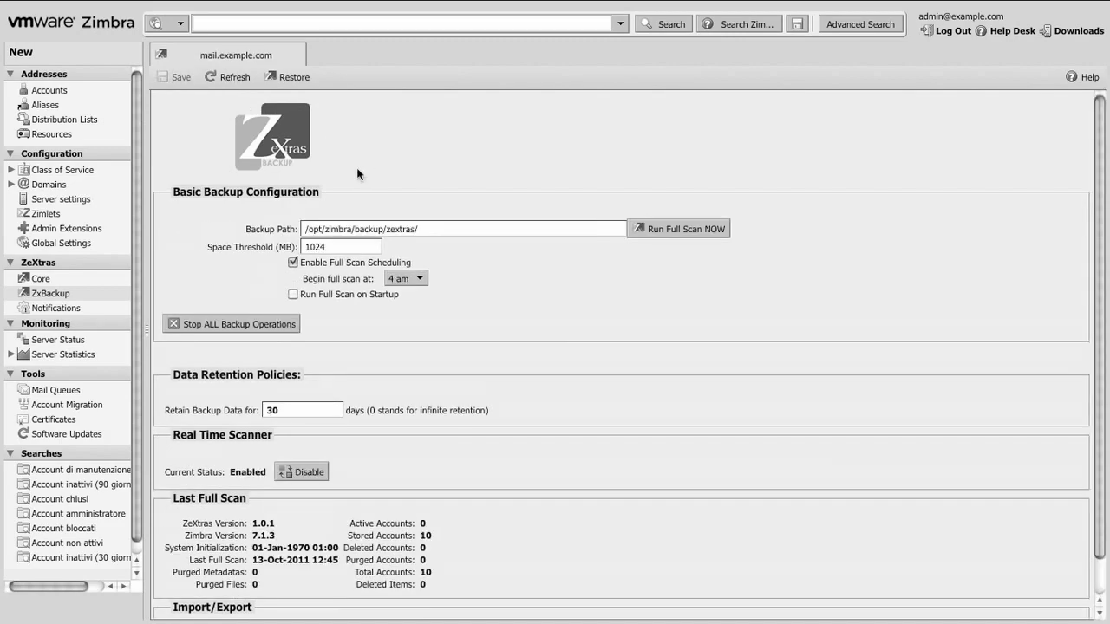